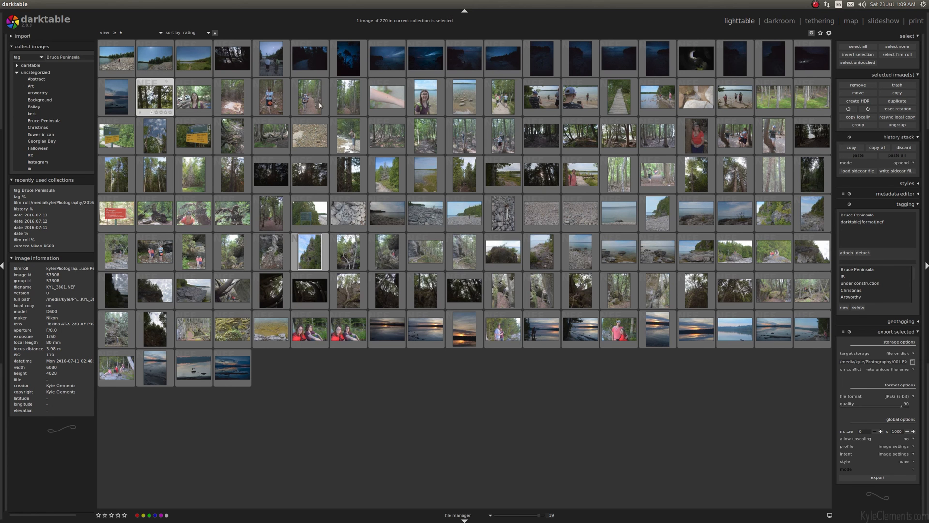
Open the tall tree-covered cliff photo in the darkroom from the collection grid
{"action": "left_click", "coordinate": [308, 251]}
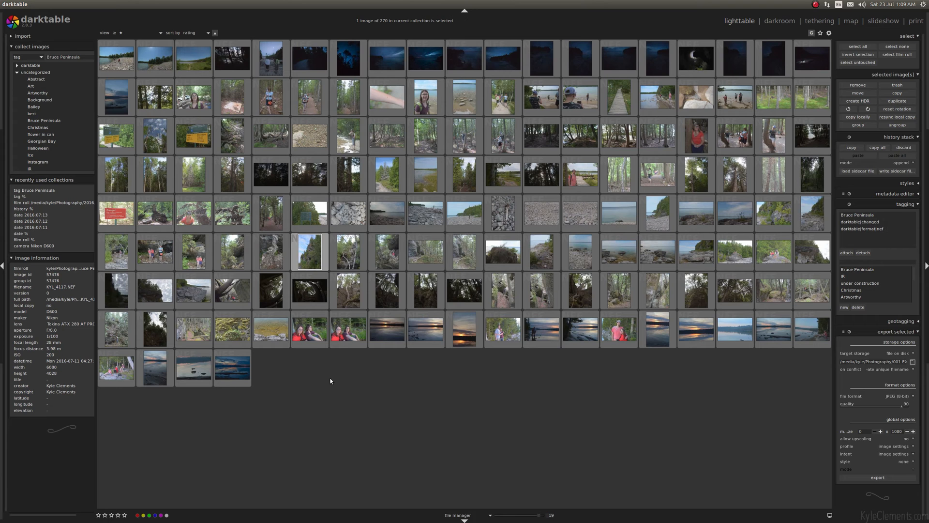
{"action": "double_click", "coordinate": [308, 252]}
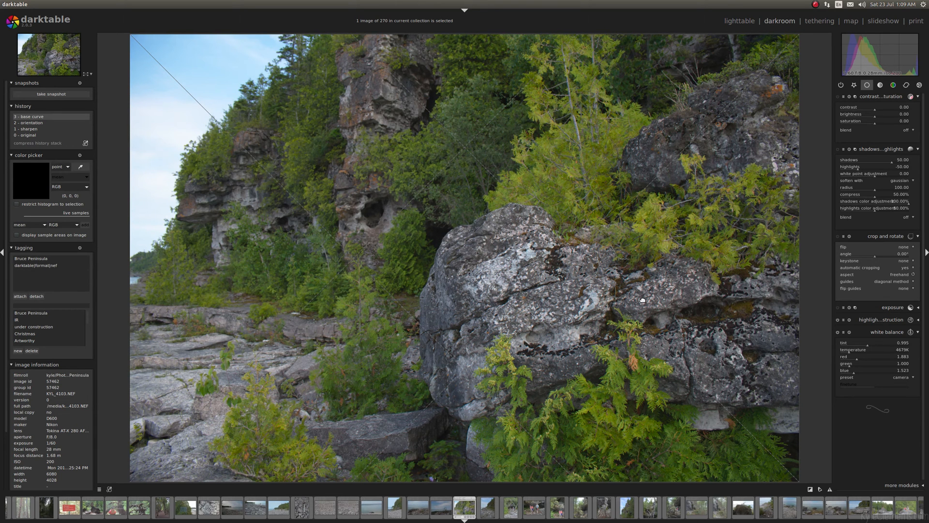
{"action": "mouse_move", "coordinate": [739, 21]}
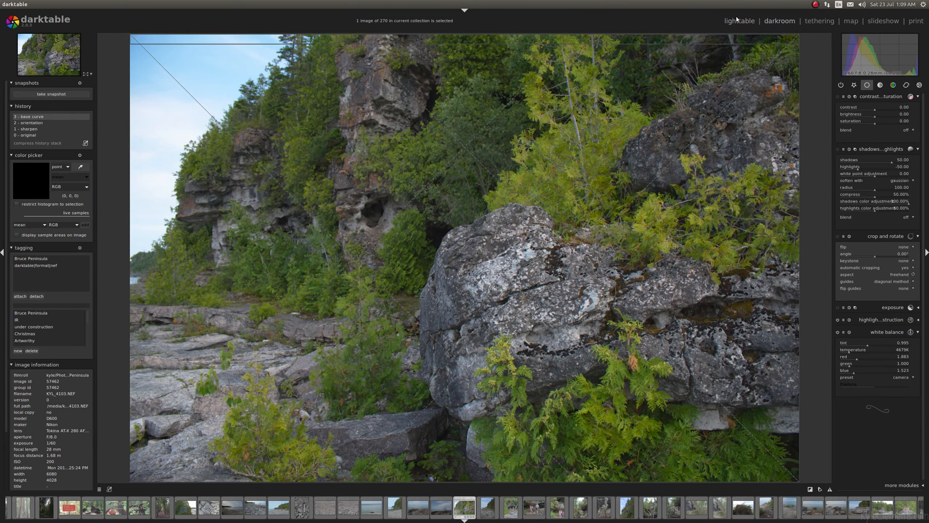
{"action": "left_click", "coordinate": [739, 21]}
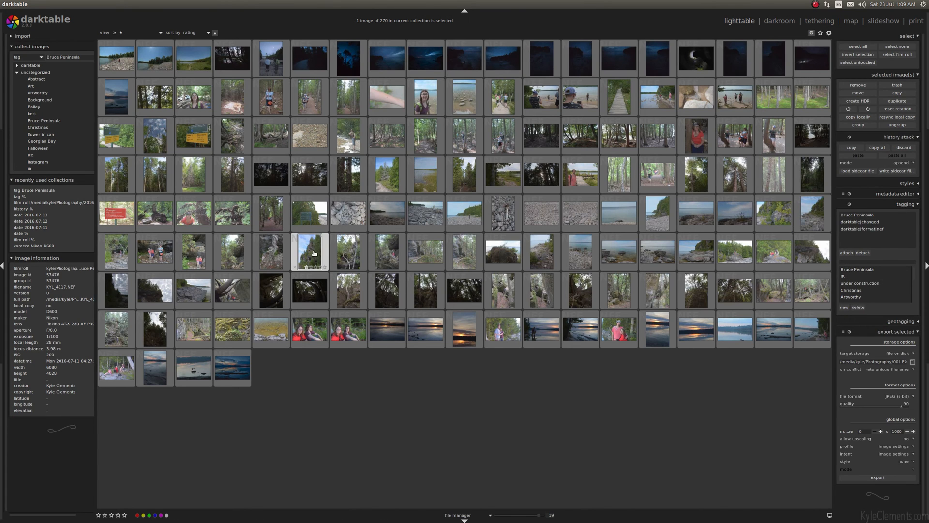
{"action": "double_click", "coordinate": [309, 251]}
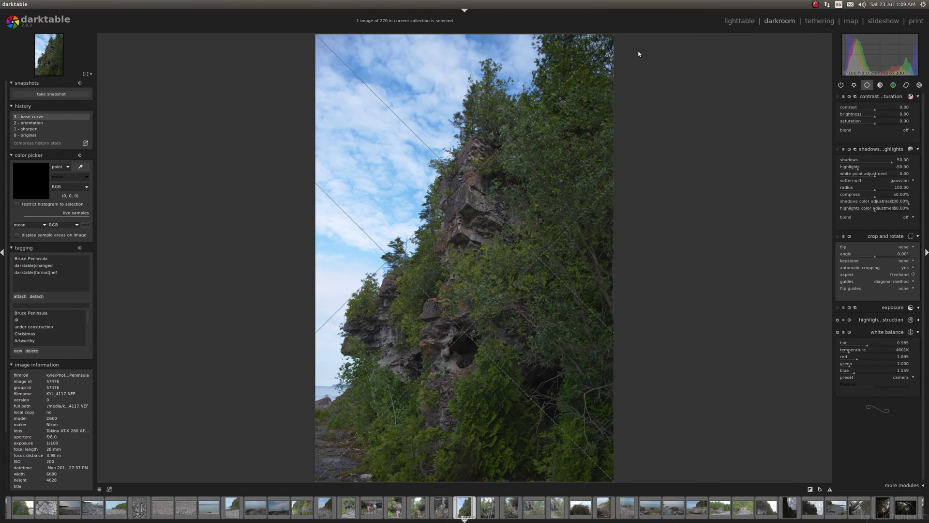
{"action": "mouse_move", "coordinate": [612, 269]}
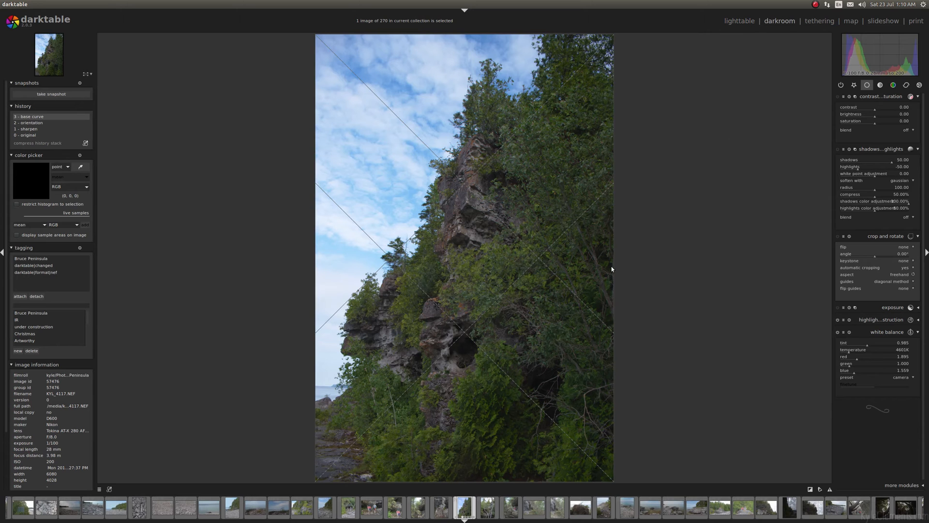
{"action": "mouse_move", "coordinate": [528, 261]}
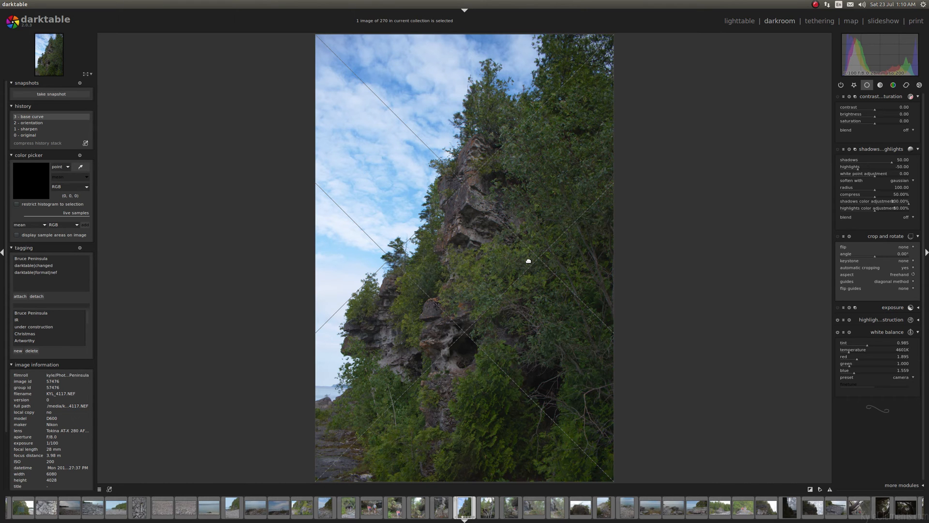
{"action": "mouse_move", "coordinate": [640, 28]}
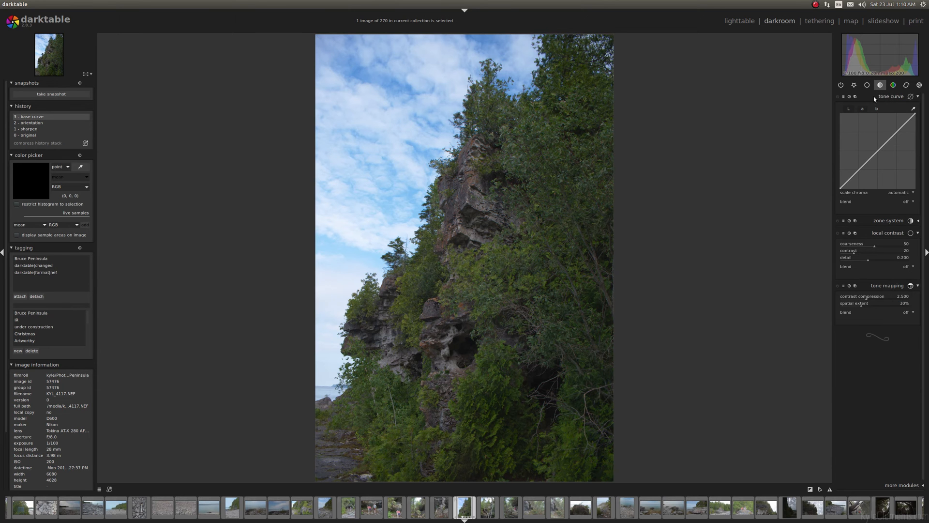
{"action": "mouse_move", "coordinate": [911, 238]}
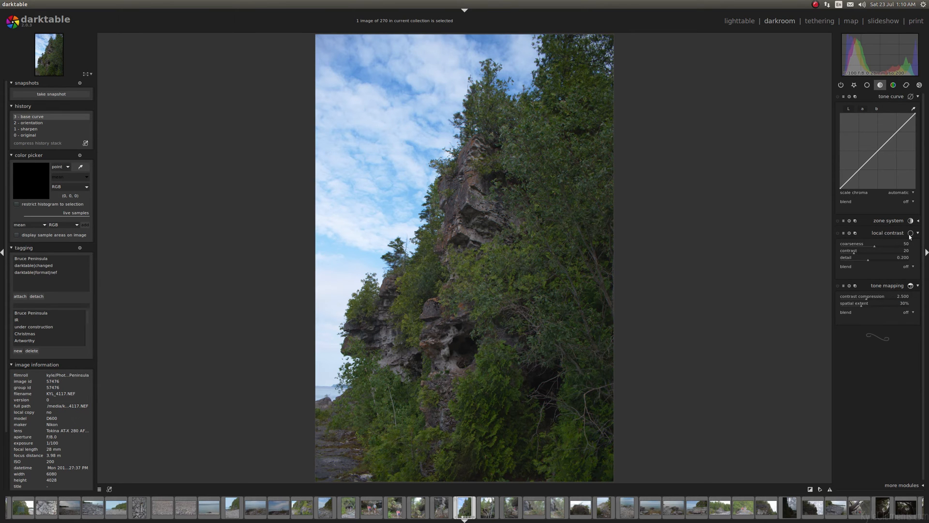
Shape a gentle S-curve on the tone curve's L channel
{"action": "left_click", "coordinate": [894, 132]}
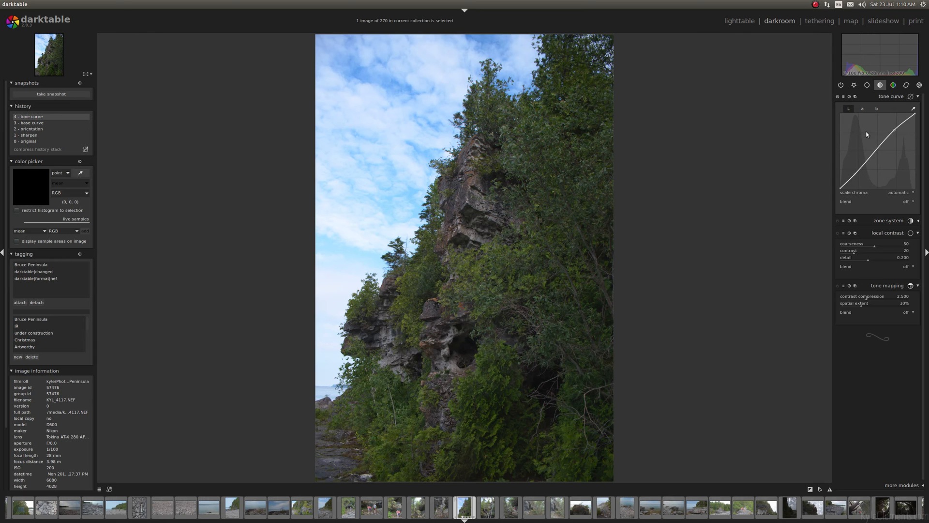
{"action": "mouse_move", "coordinate": [834, 182]}
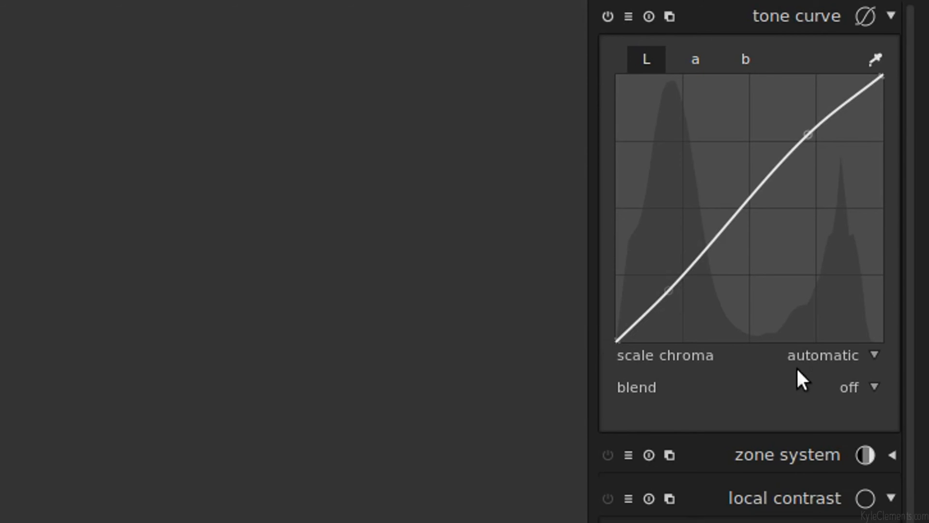
{"action": "mouse_move", "coordinate": [652, 356]}
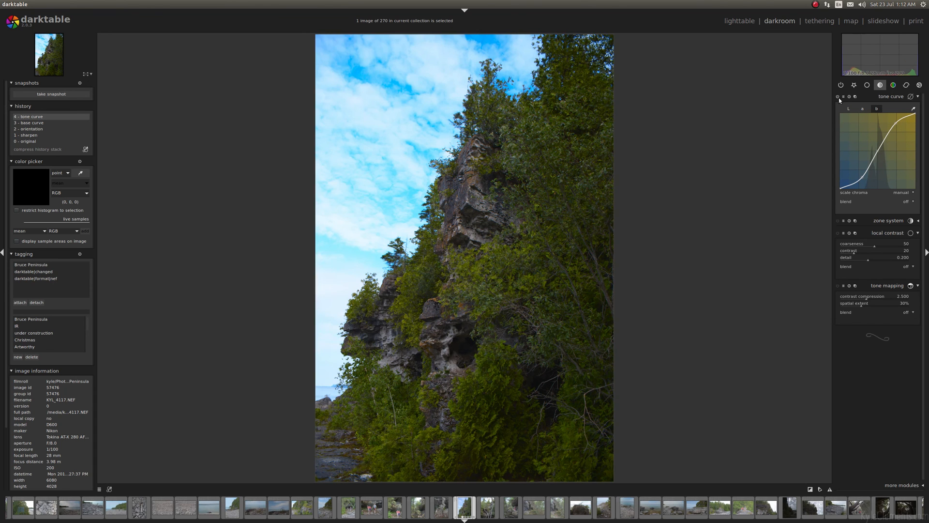
Switch the tone curve to the a channel to shape its S-curve
{"action": "left_click", "coordinate": [839, 97]}
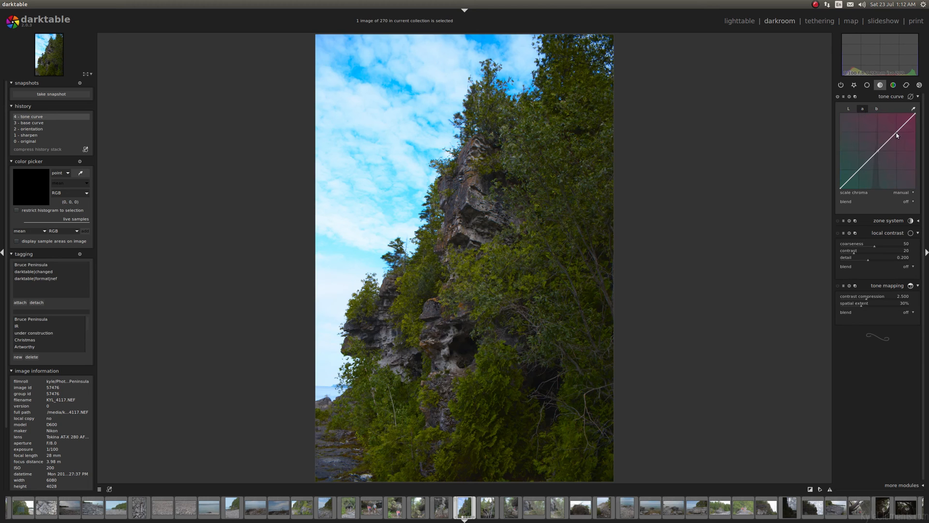
{"action": "mouse_move", "coordinate": [861, 172]}
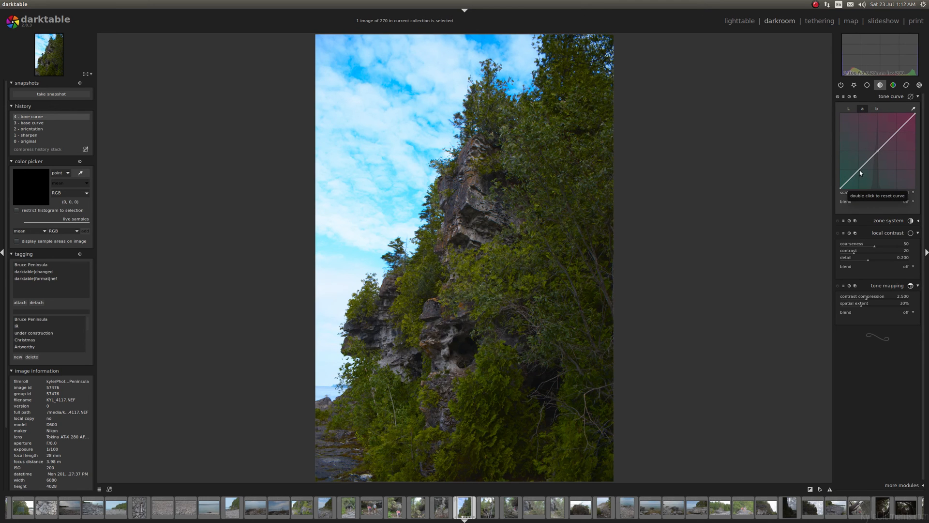
{"action": "mouse_move", "coordinate": [881, 101]}
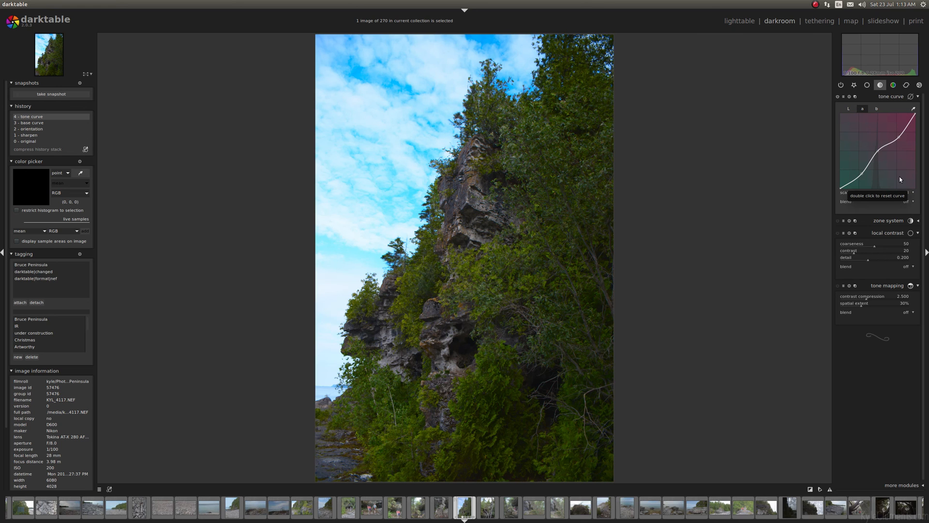
{"action": "mouse_move", "coordinate": [876, 109]}
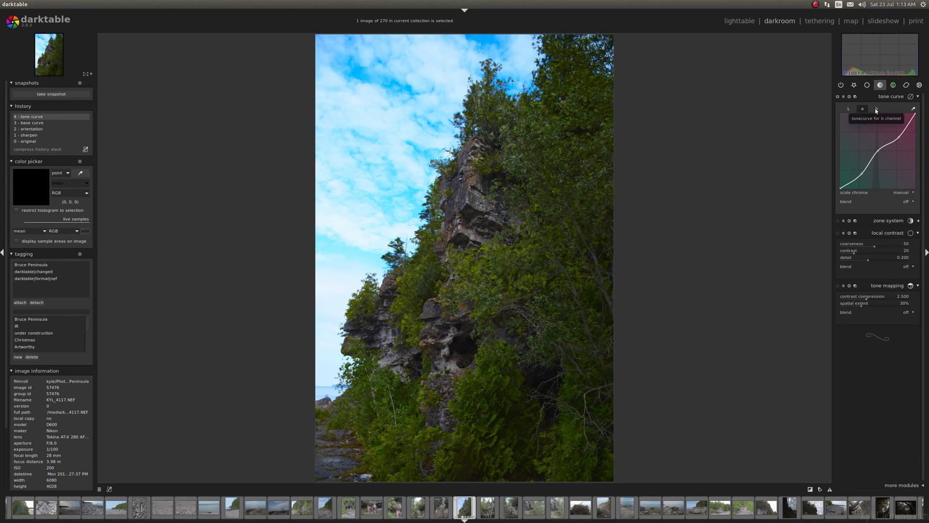
Select the tone curve's b channel and reset its curve to straight
{"action": "left_click", "coordinate": [876, 109]}
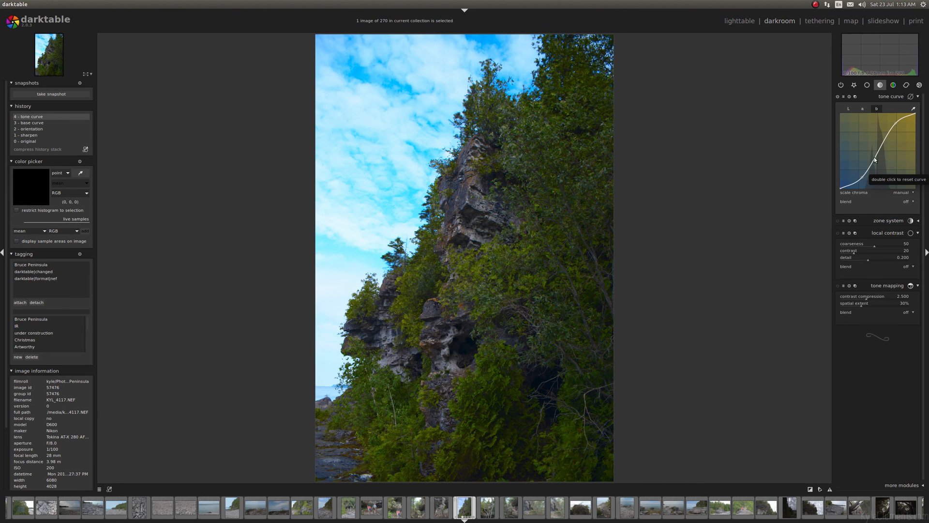
{"action": "double_click", "coordinate": [876, 148]}
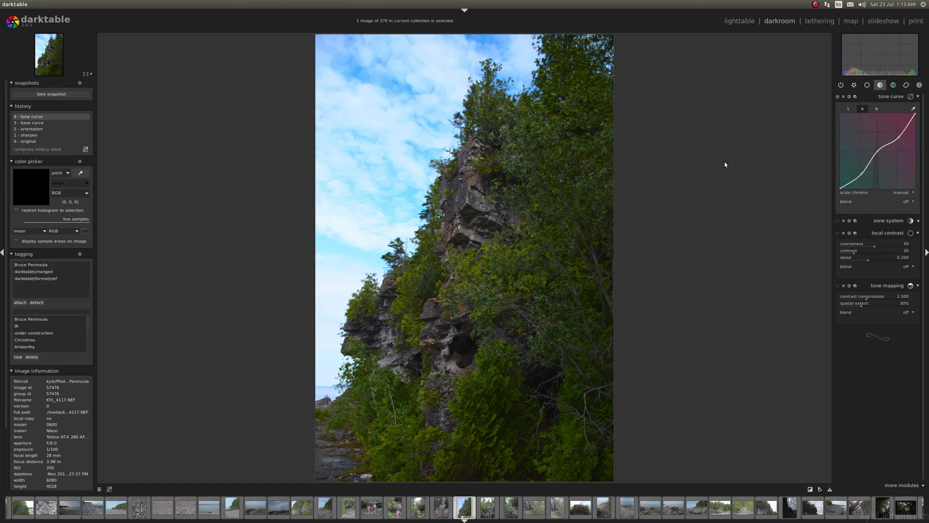
{"action": "mouse_move", "coordinate": [623, 176]}
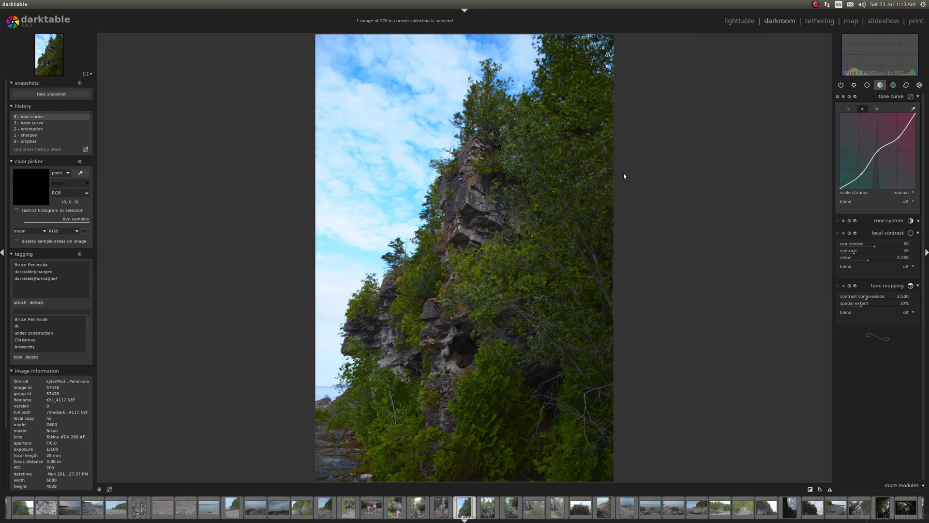
{"action": "mouse_move", "coordinate": [568, 230]}
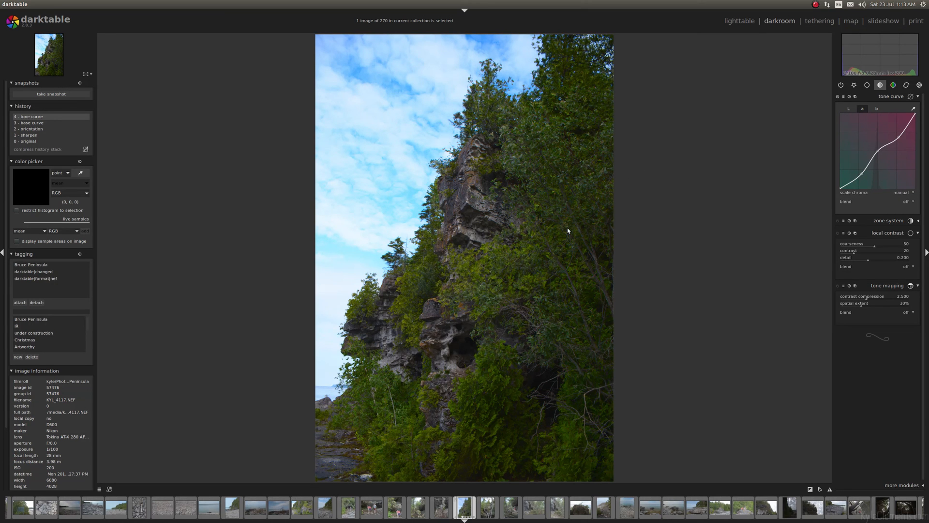
{"action": "mouse_move", "coordinate": [500, 169]}
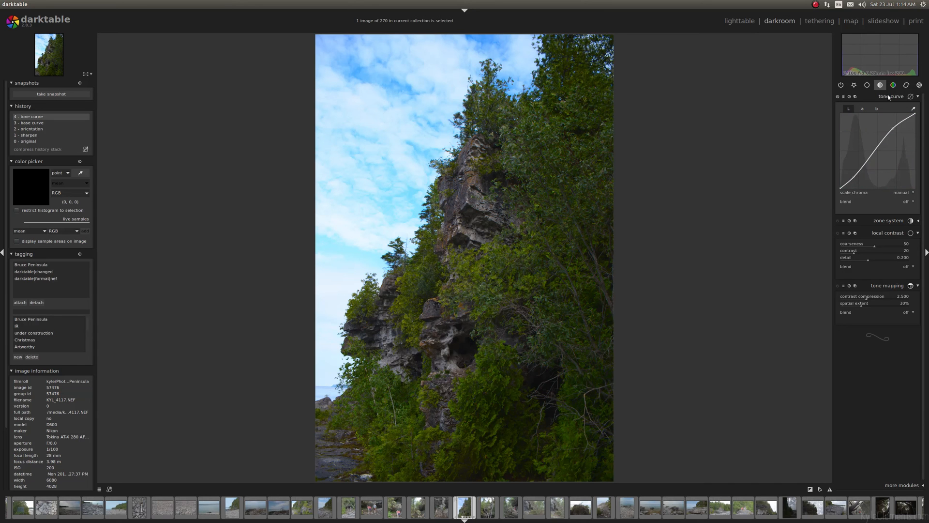
{"action": "mouse_move", "coordinate": [685, 209]}
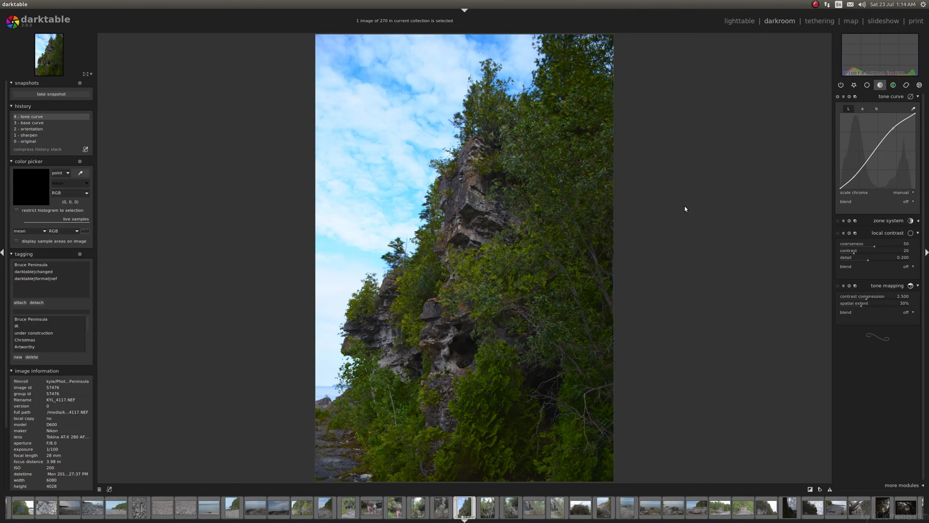